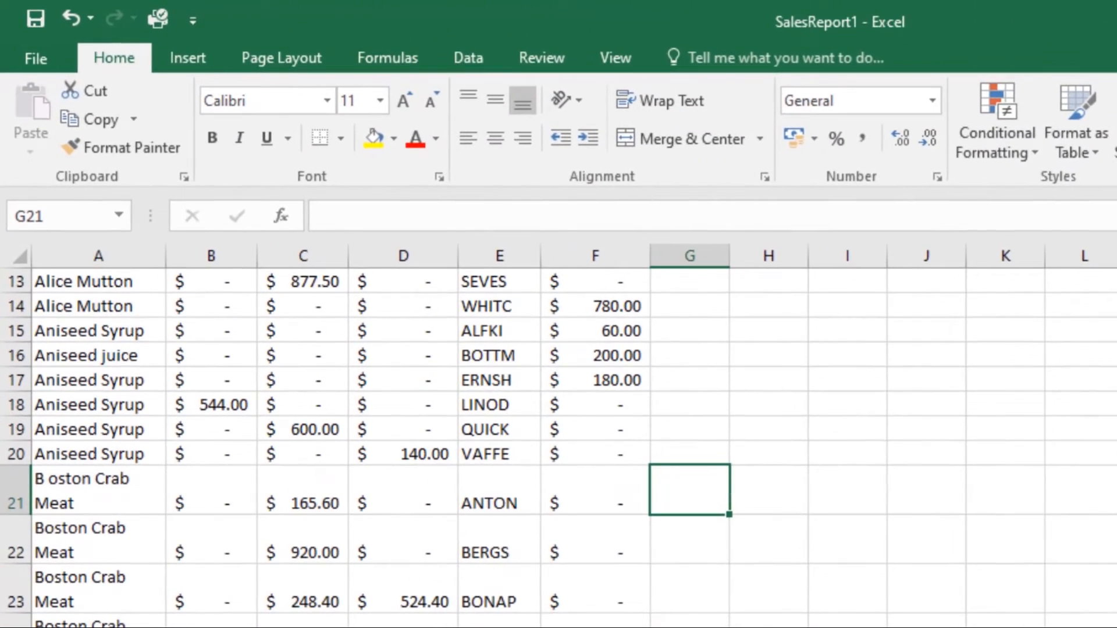
- Start the spell check on SalesReport1 from the Review ribbon
{"action": "left_click", "coordinate": [541, 58]}
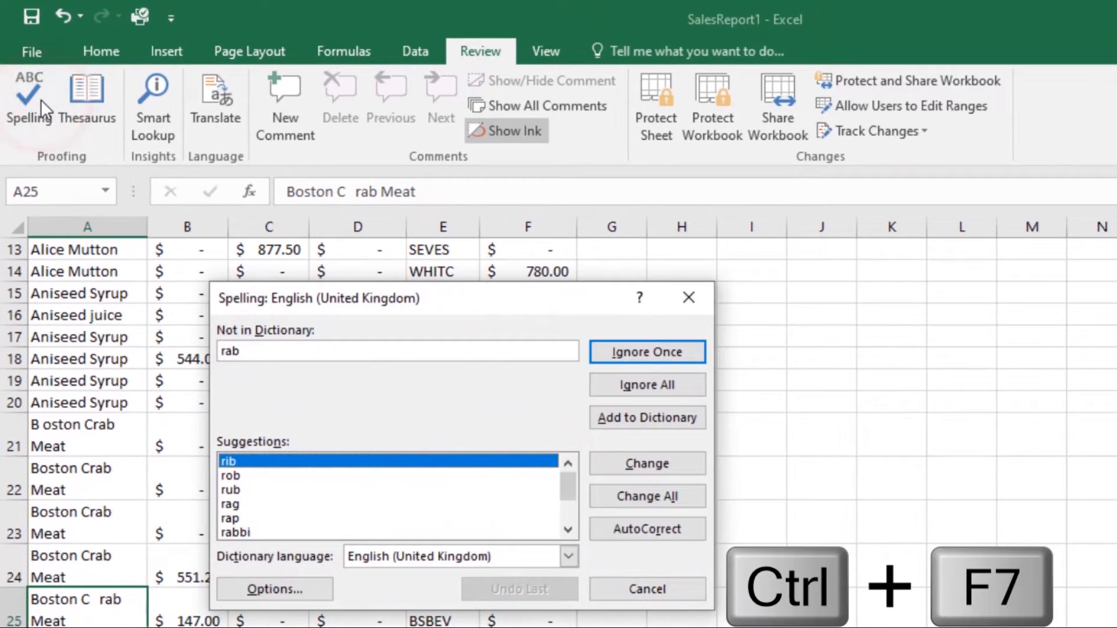
{"action": "mouse_move", "coordinate": [520, 433]}
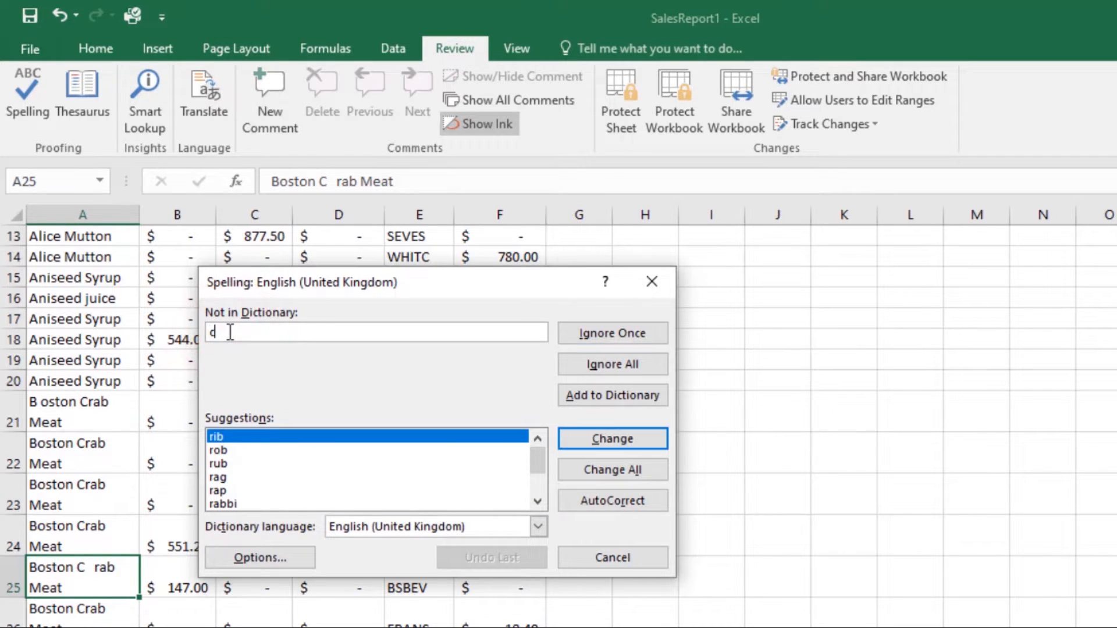
- Replace the flagged 'rab' with 'crab' so the entry reads Boston Crab Meat
{"action": "type", "text": "crab"}
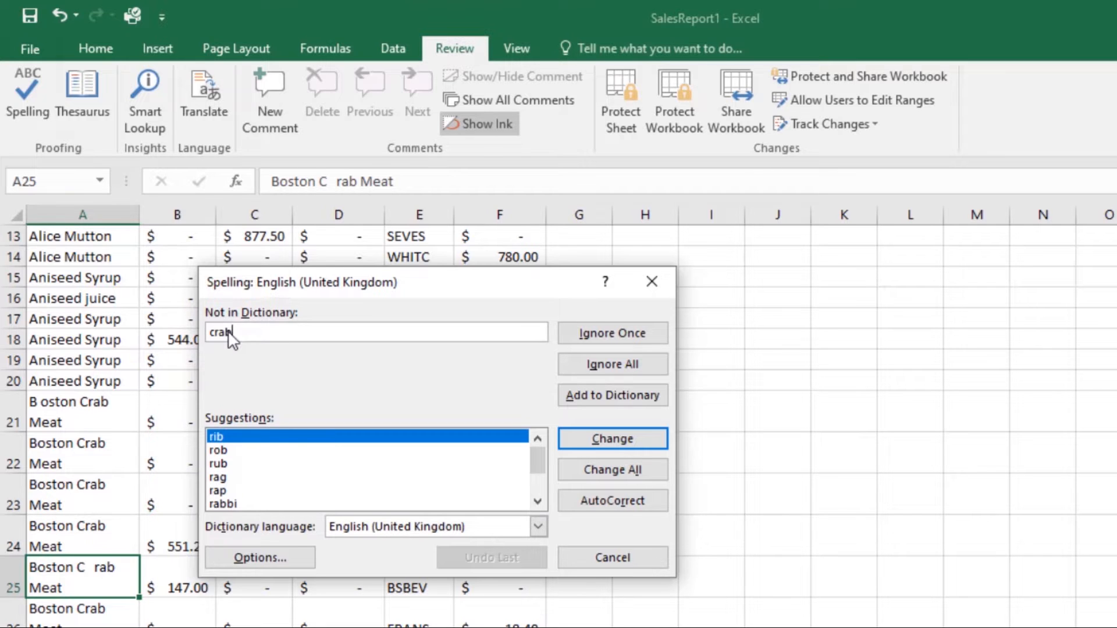
{"action": "left_click", "coordinate": [611, 439]}
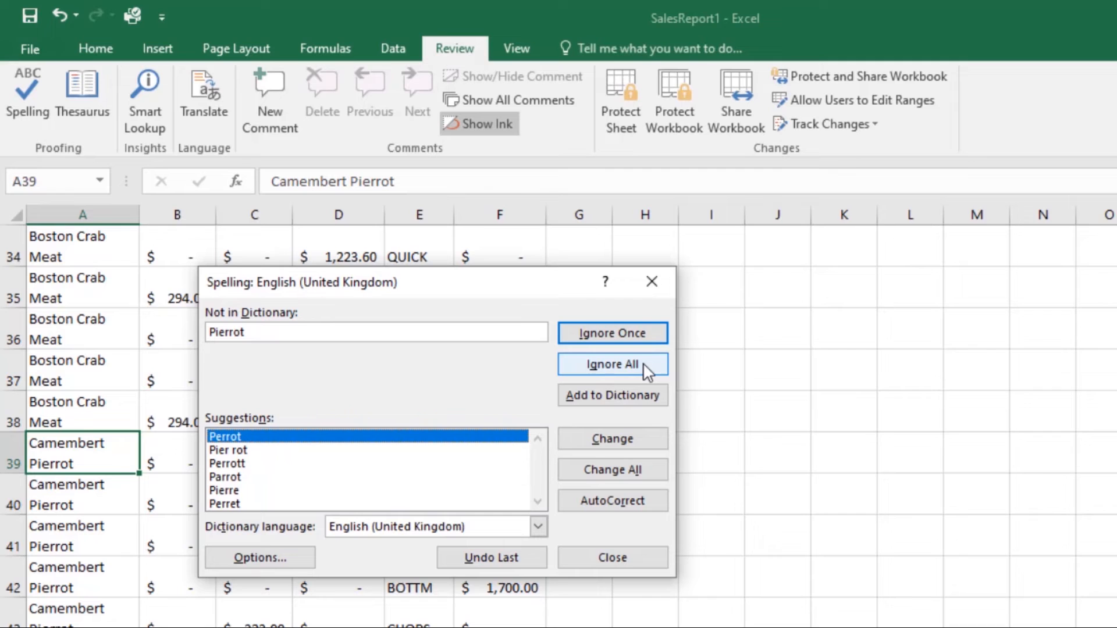
- Ignore all occurrences of Pierrot and Telino, leaving them as written
{"action": "left_click", "coordinate": [611, 364]}
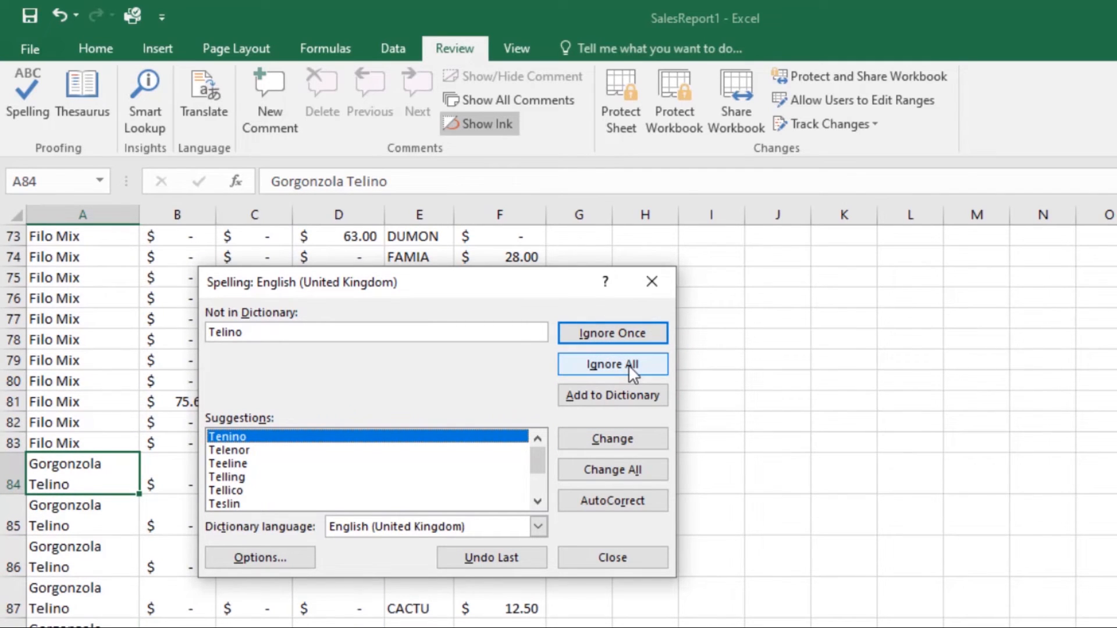
{"action": "left_click", "coordinate": [611, 364]}
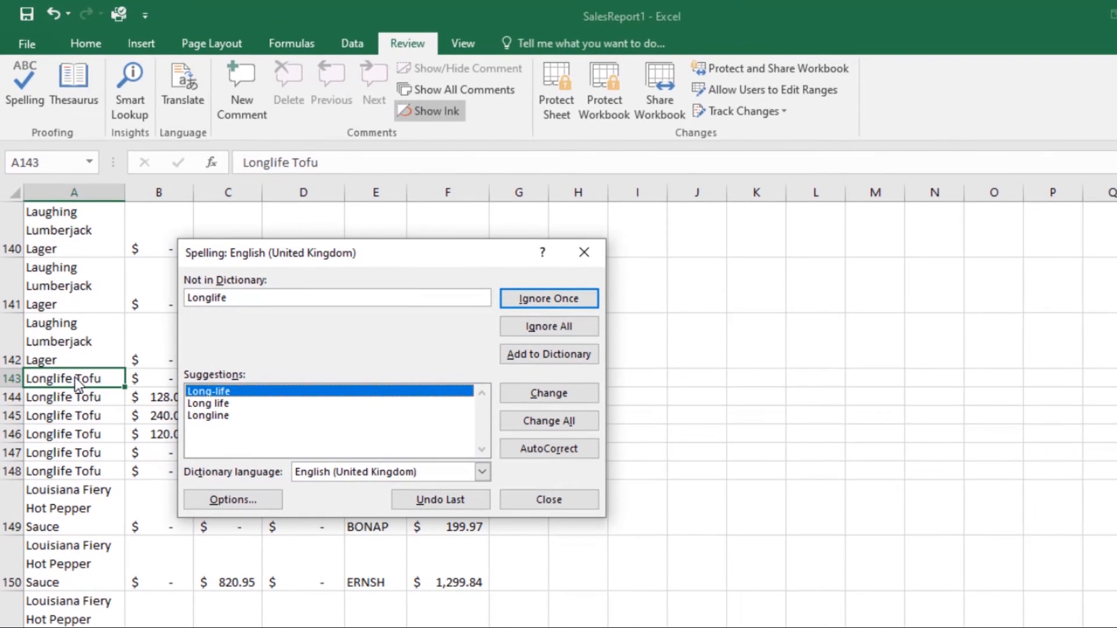
- Change every Longlife Tofu entry to Long-life Tofu using the suggested hyphenation
{"action": "left_click", "coordinate": [548, 393]}
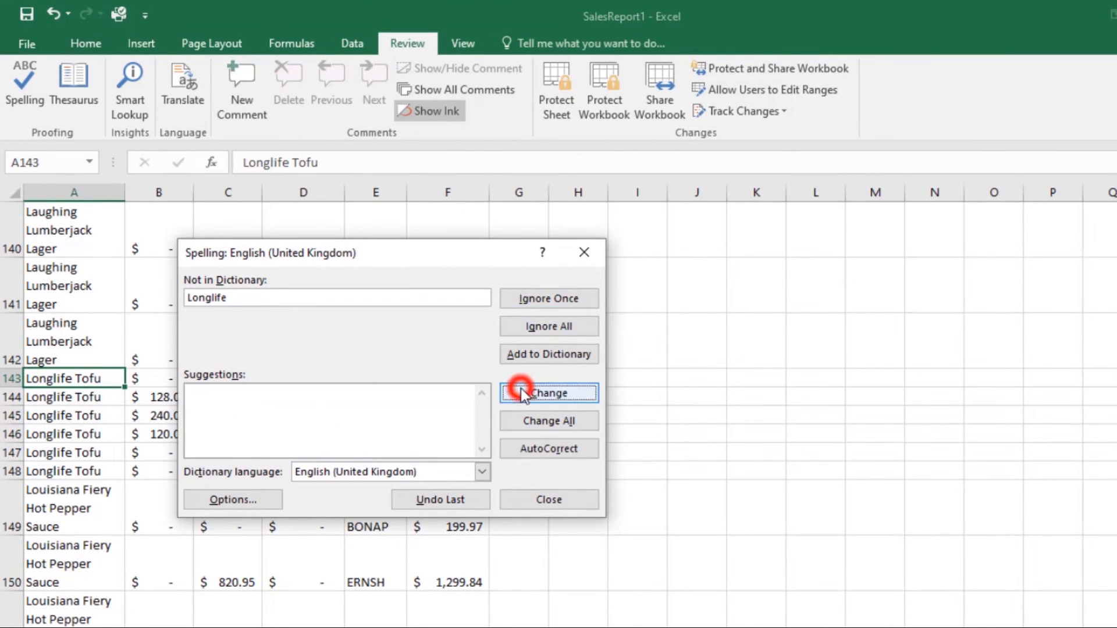
{"action": "left_click", "coordinate": [548, 394]}
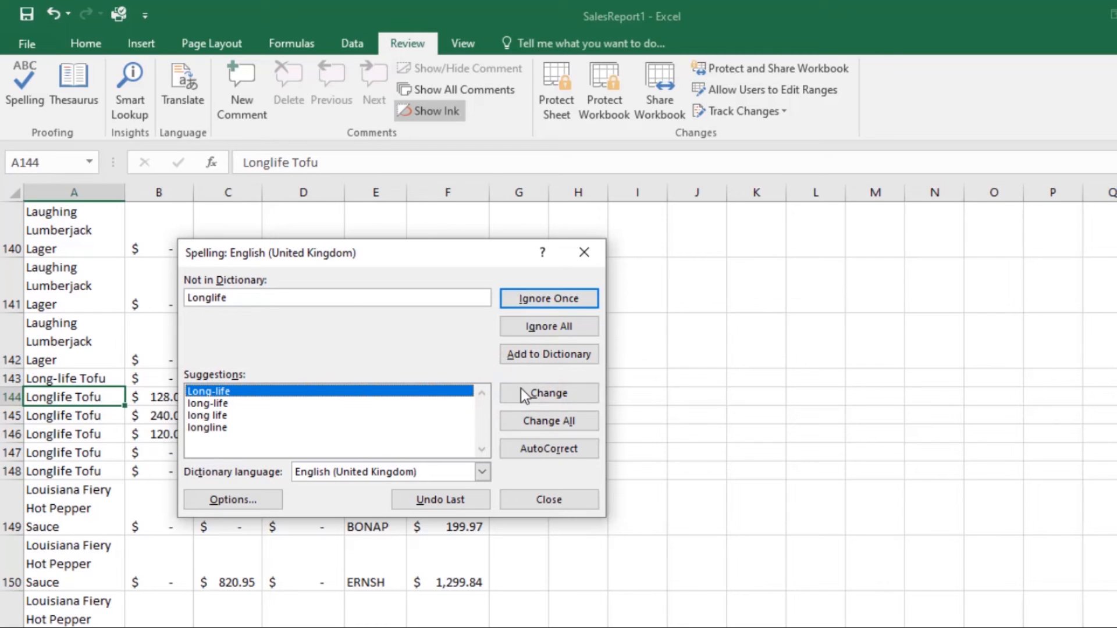
{"action": "mouse_move", "coordinate": [548, 421]}
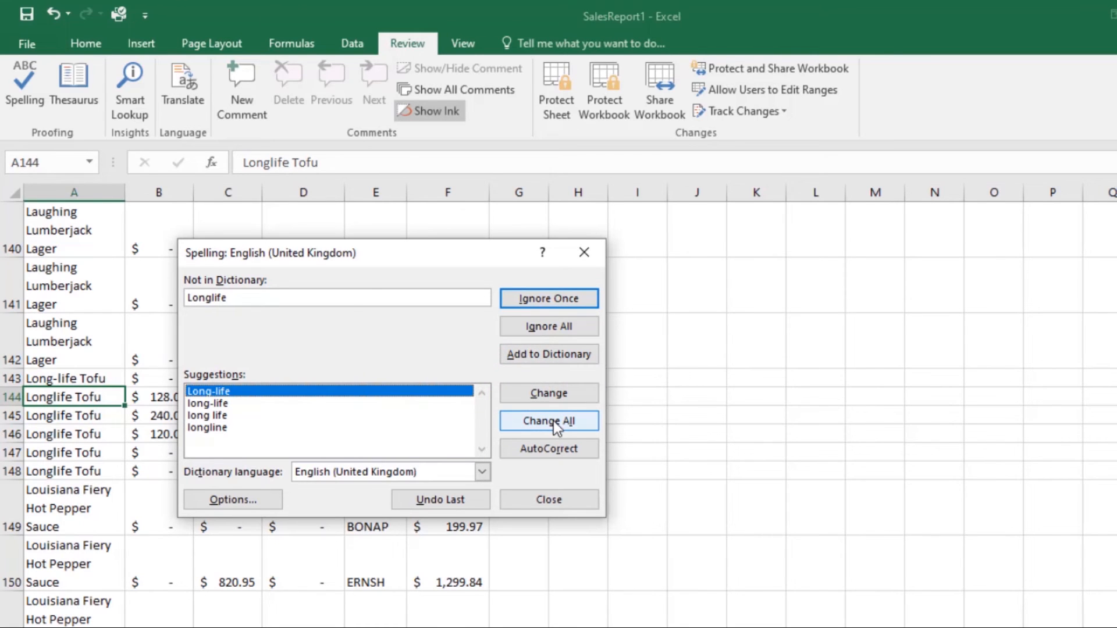
{"action": "left_click", "coordinate": [548, 420]}
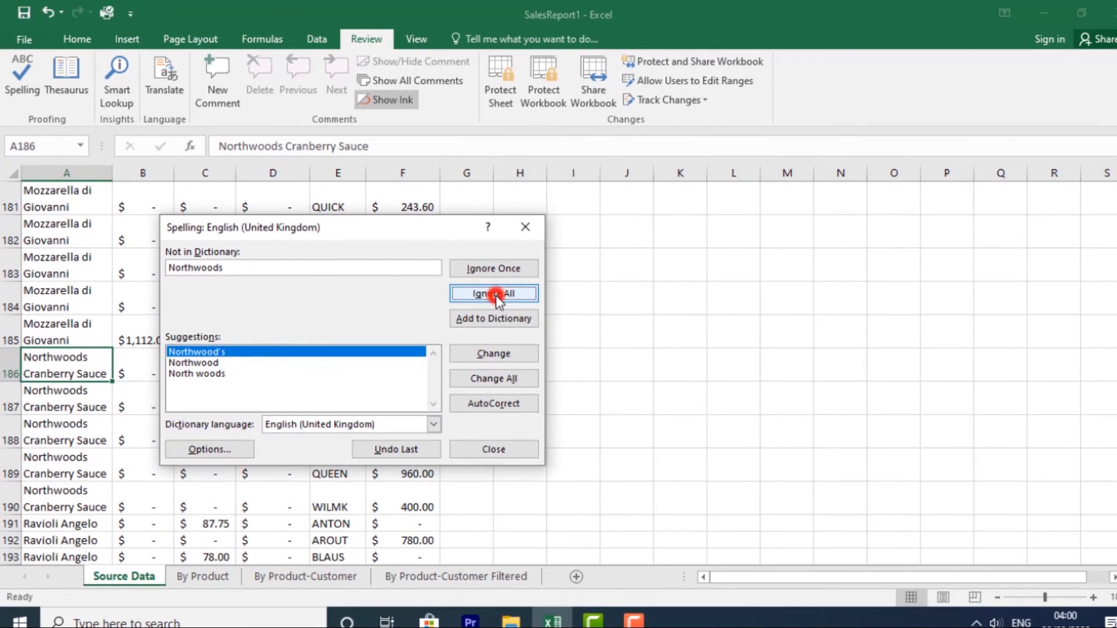
- Ignore all Northwoods occurrences and close the spell check, confirming completion
{"action": "left_click", "coordinate": [493, 293]}
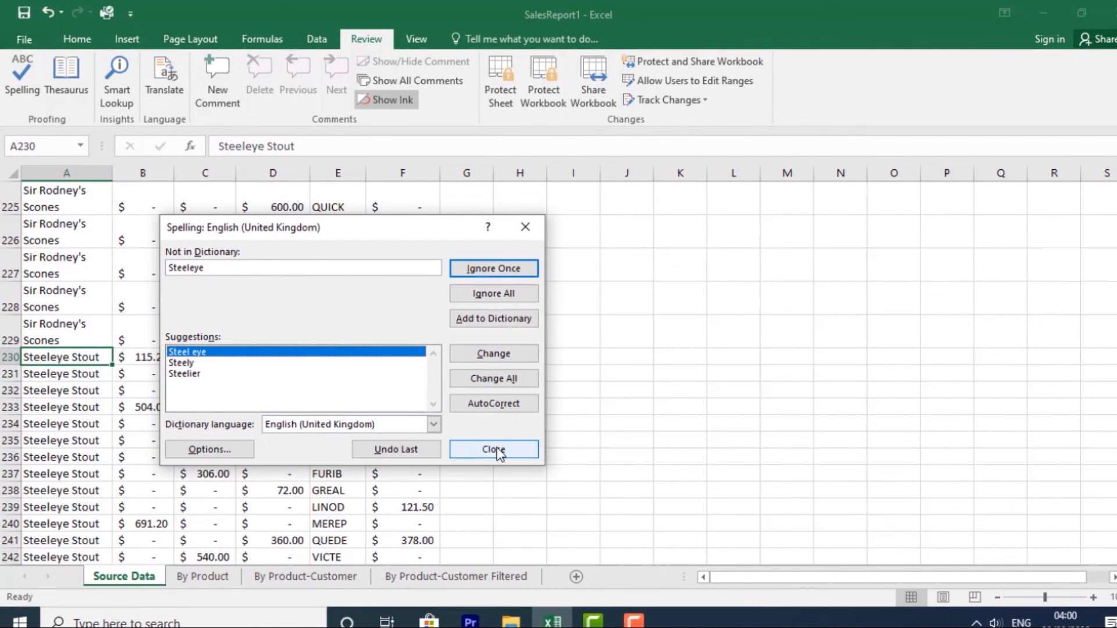
{"action": "left_click", "coordinate": [494, 449]}
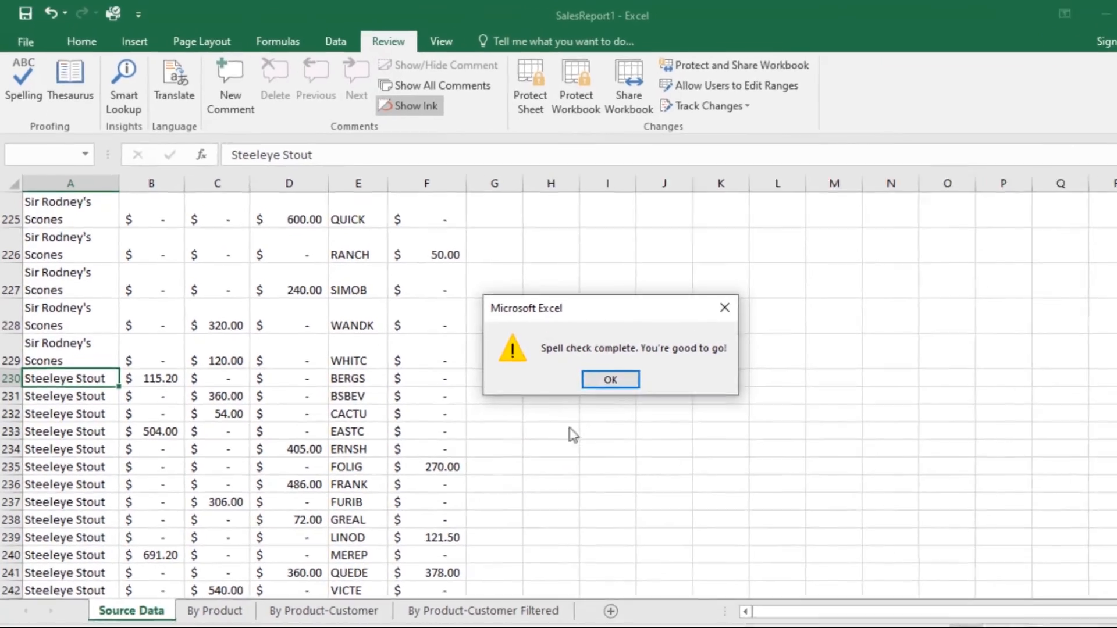